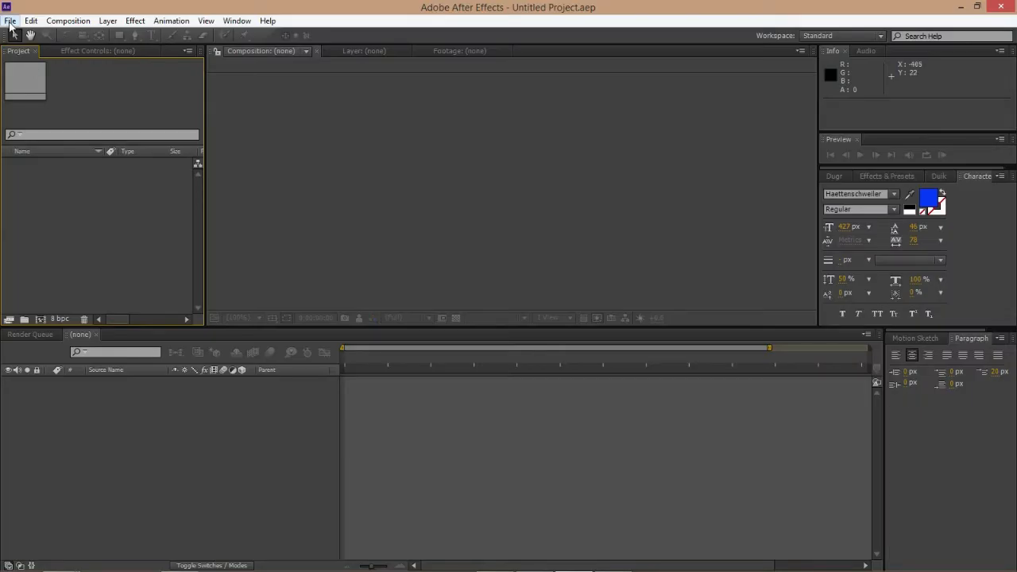
- Import the twiter.jpg logo from the Desktop into the project
{"action": "left_click", "coordinate": [10, 14]}
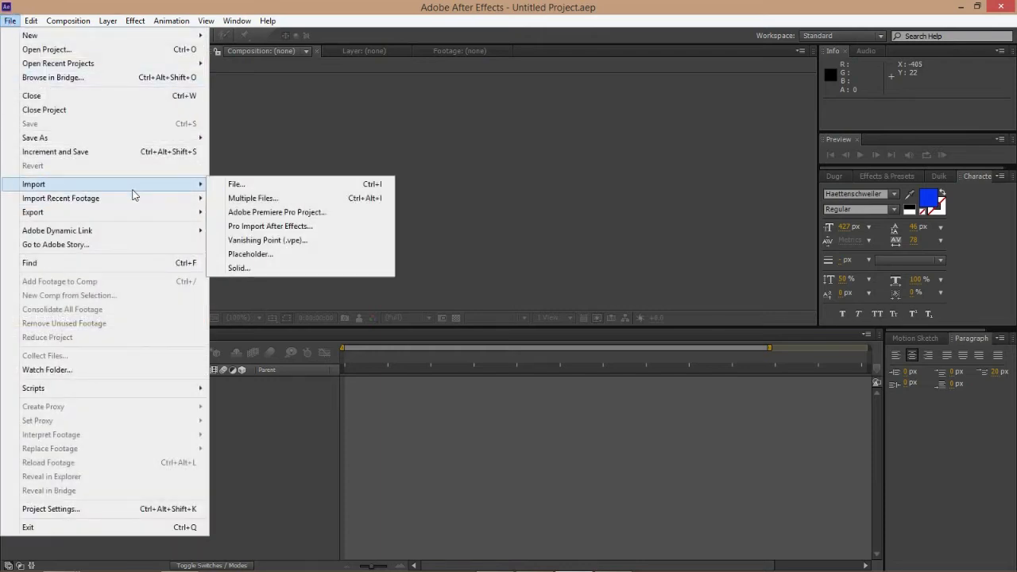
{"action": "left_click", "coordinate": [236, 183]}
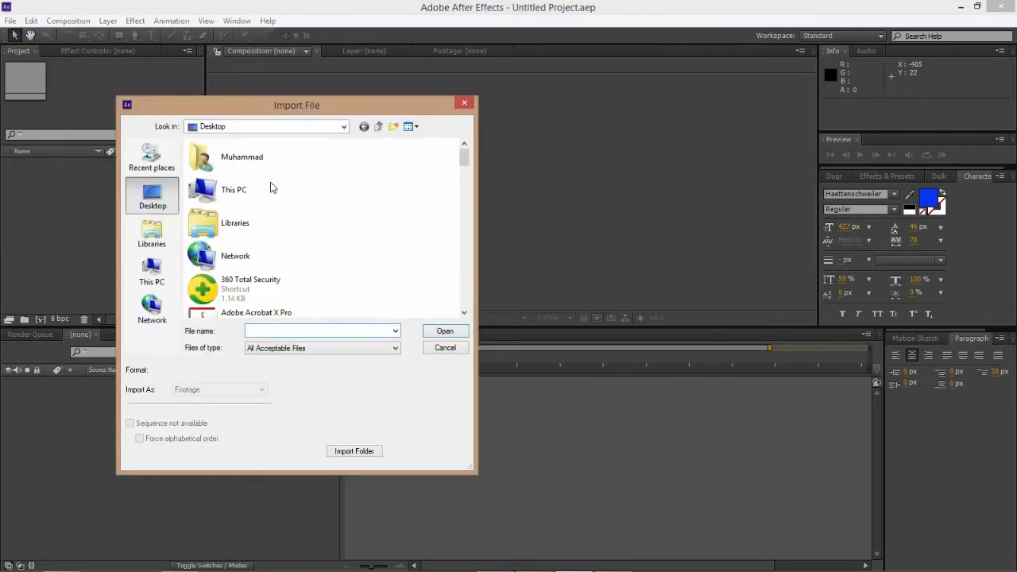
{"action": "scroll", "scroll_direction": "down", "scroll_amount": 3}
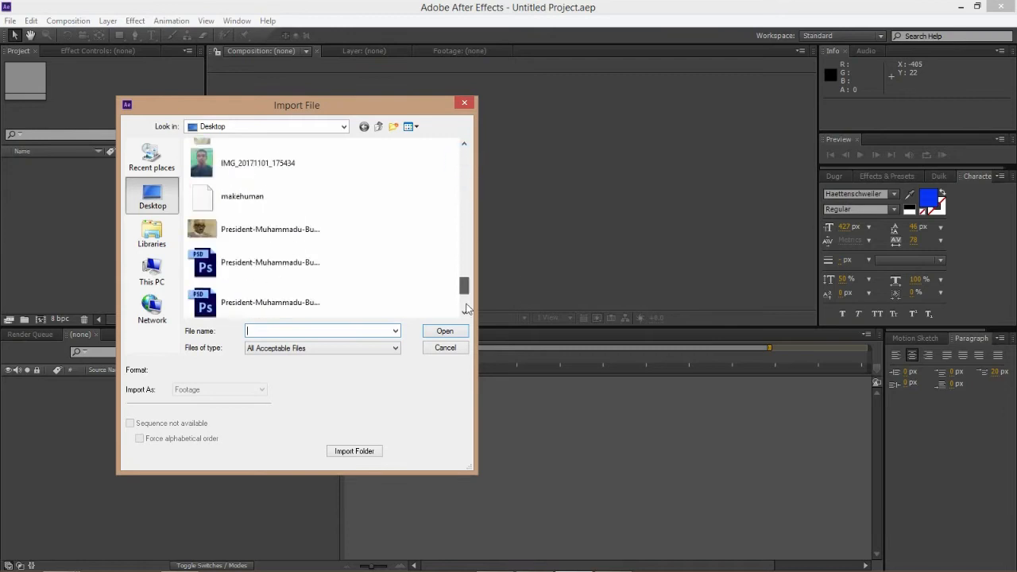
{"action": "left_click", "coordinate": [230, 268]}
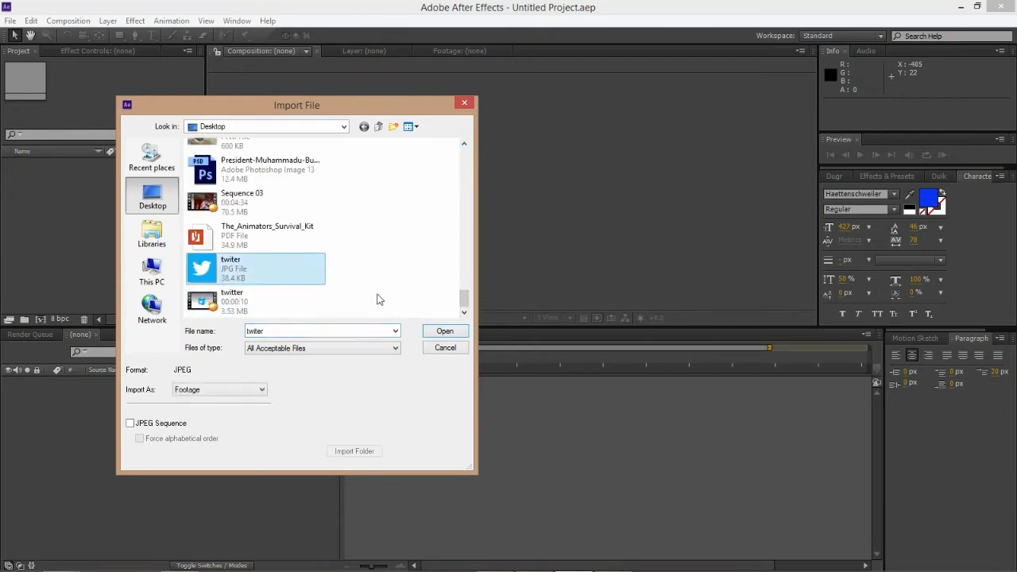
{"action": "left_click", "coordinate": [445, 331]}
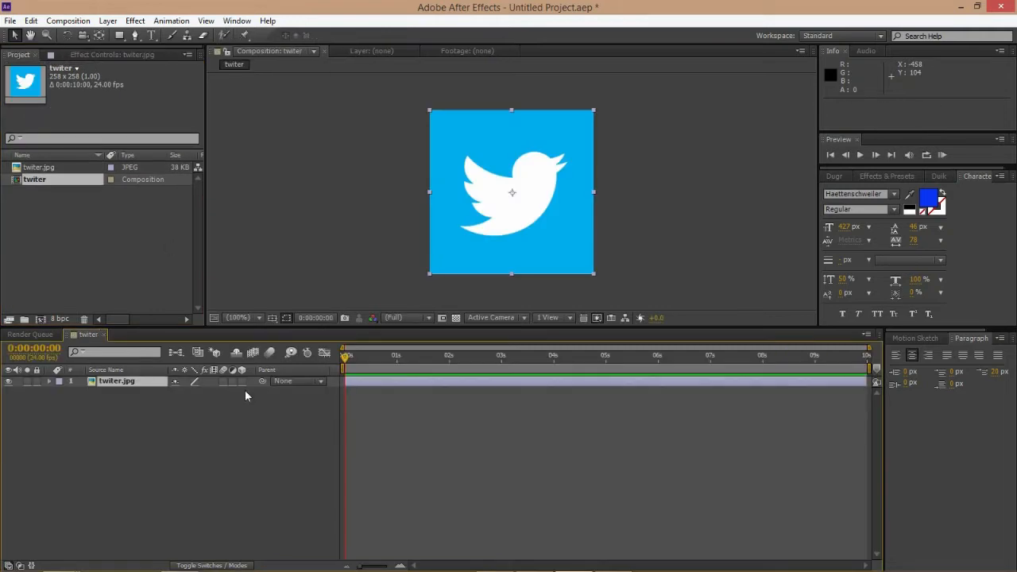
- Turn on the twiter layer's 3D switch and add a null object renamed 'control'
{"action": "left_click", "coordinate": [150, 381]}
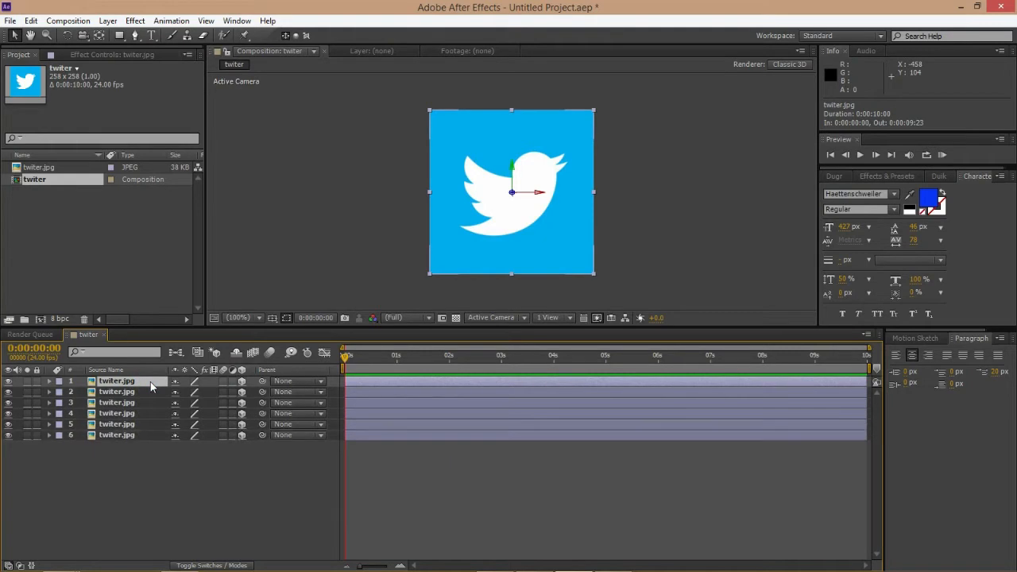
{"action": "left_click", "coordinate": [133, 20]}
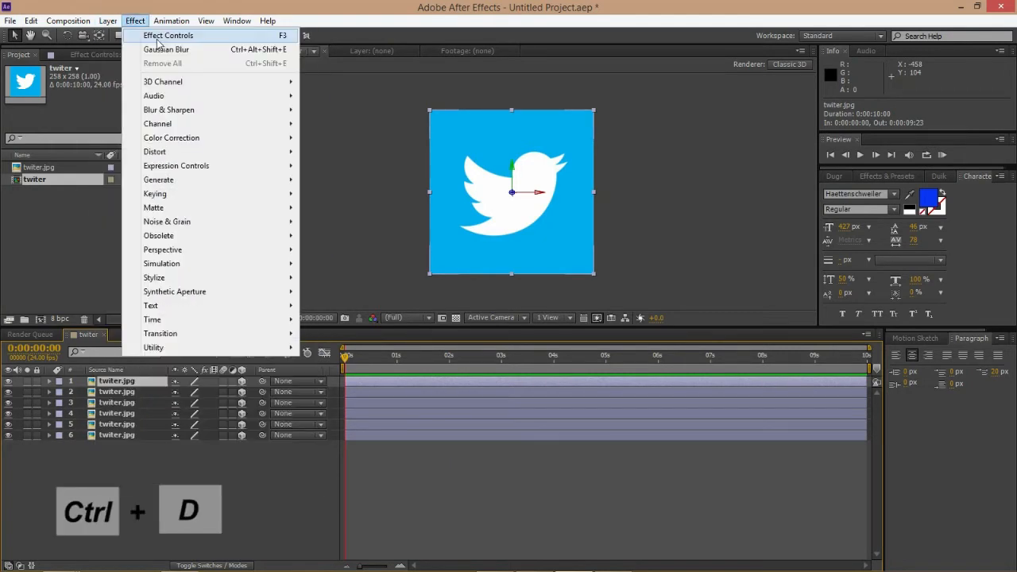
{"action": "left_click", "coordinate": [103, 20]}
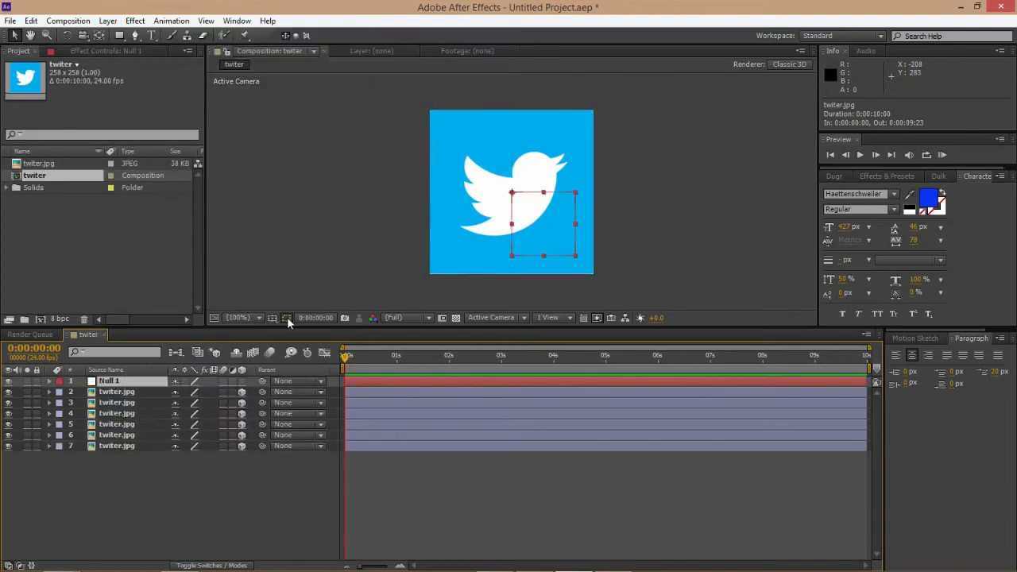
{"action": "left_click", "coordinate": [127, 381]}
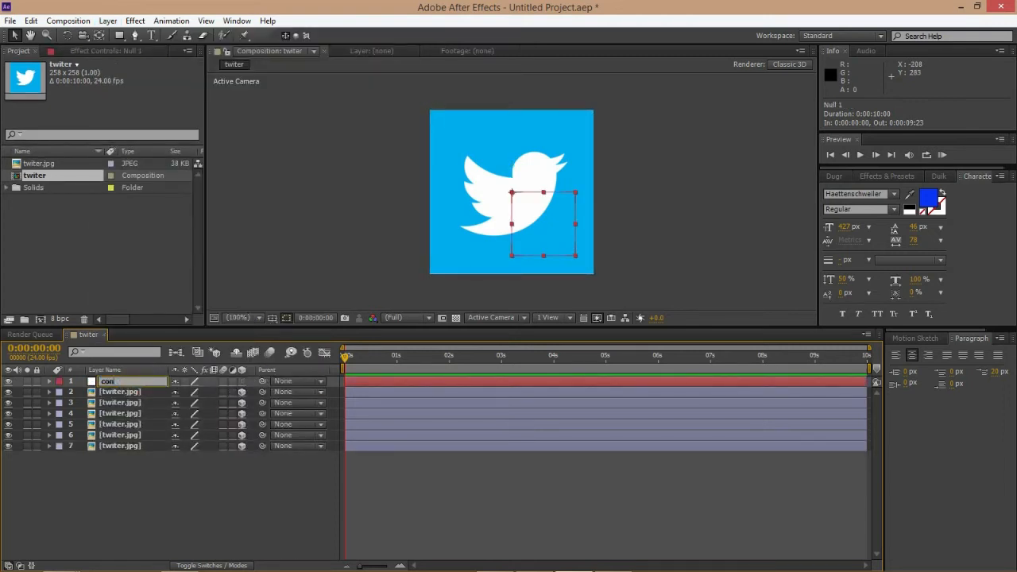
{"action": "type", "text": "control"}
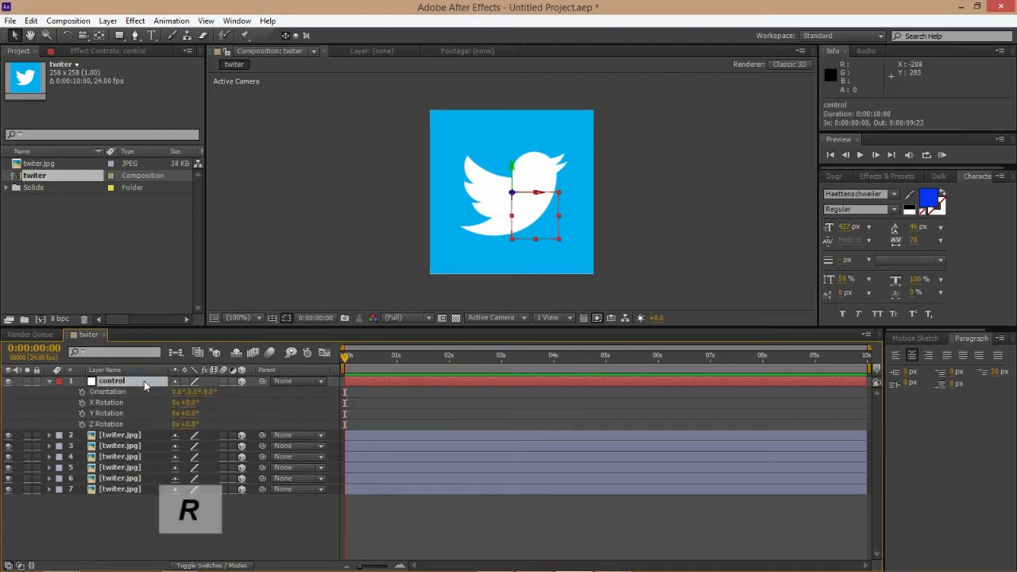
{"action": "mouse_move", "coordinate": [234, 441]}
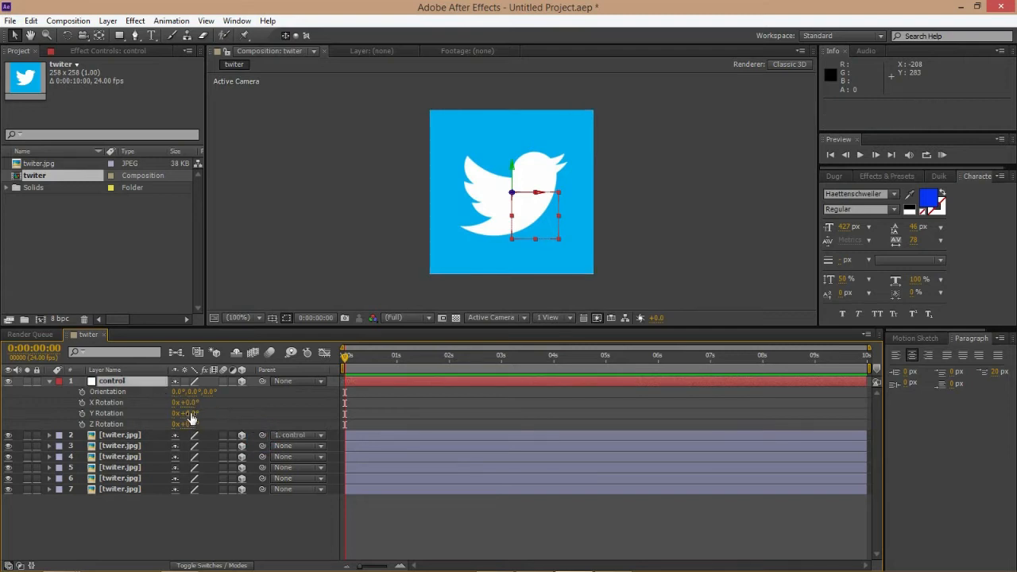
- Set the control null's Y and X Rotation to 90 while parenting twiter layers to control
{"action": "double_click", "coordinate": [186, 413]}
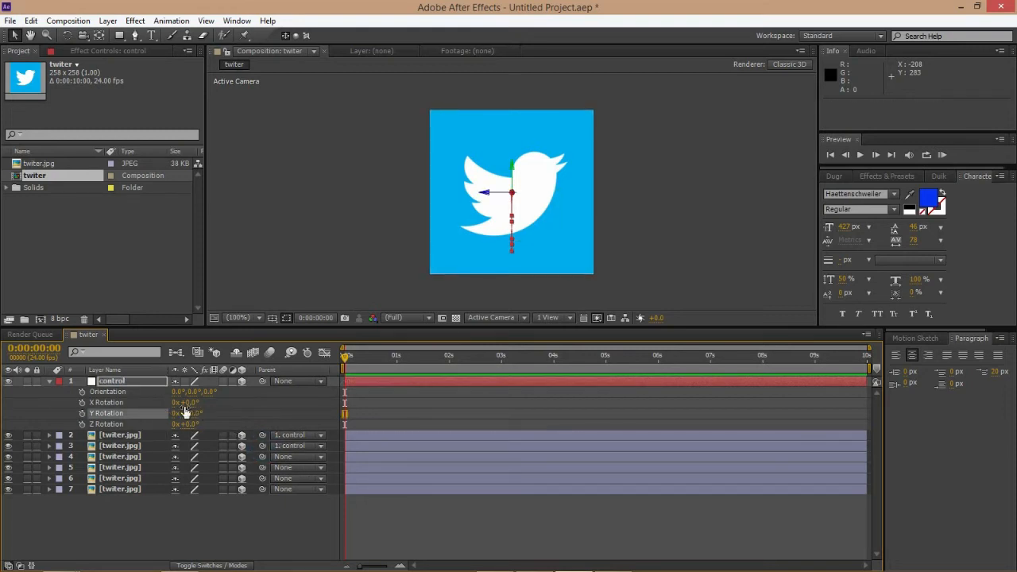
{"action": "left_click", "coordinate": [188, 413]}
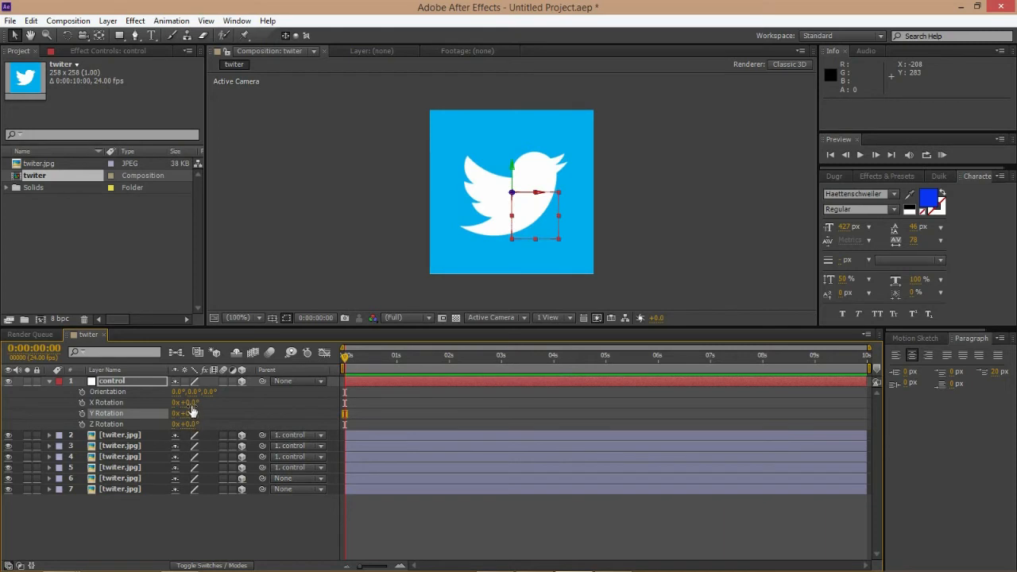
{"action": "double_click", "coordinate": [186, 402]}
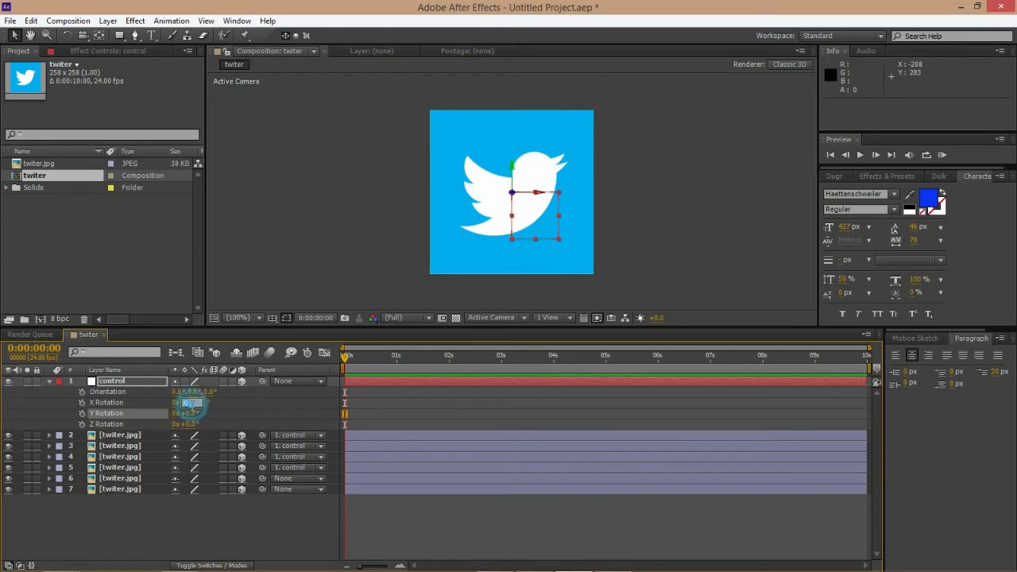
{"action": "type", "text": "90"}
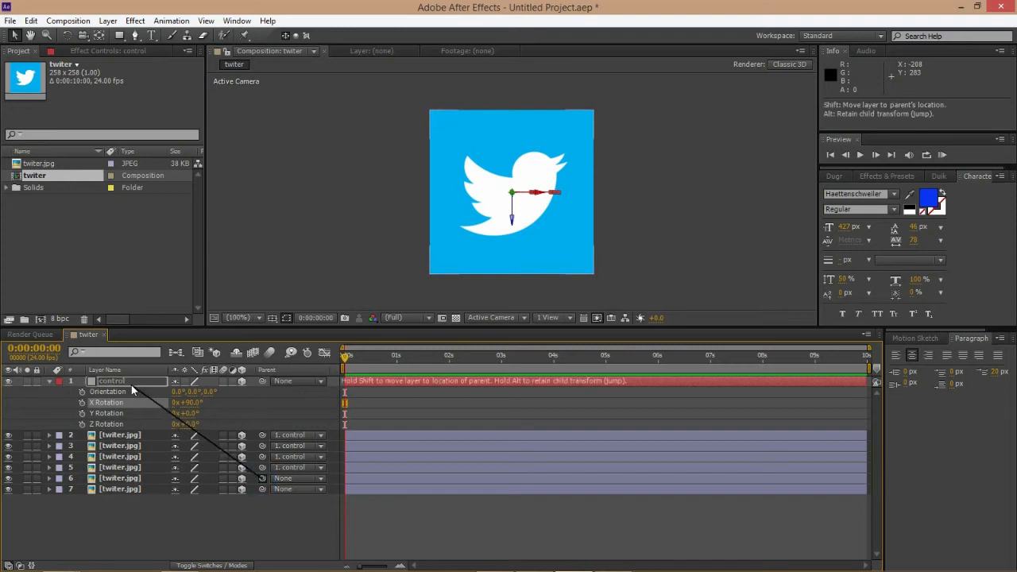
{"action": "double_click", "coordinate": [190, 402]}
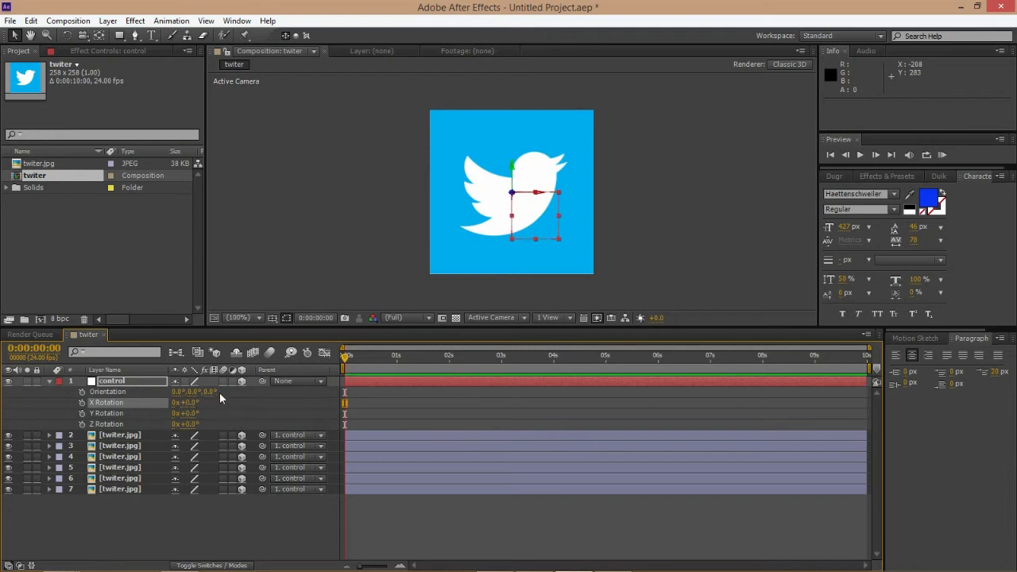
- Apply the HDTV 1080 24 preset to the twiter composition in Composition Settings
{"action": "left_click", "coordinate": [88, 20]}
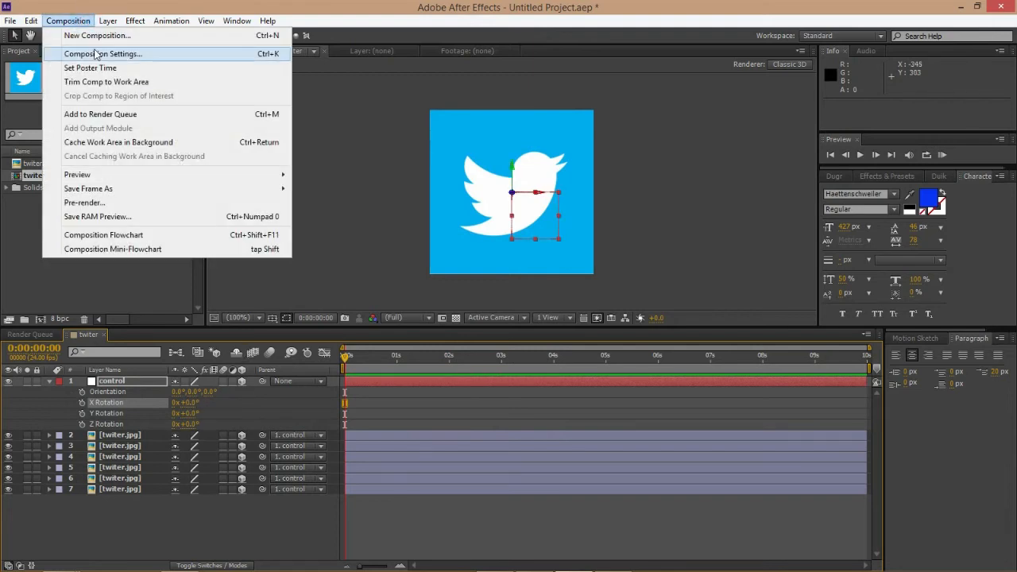
{"action": "left_click", "coordinate": [103, 54]}
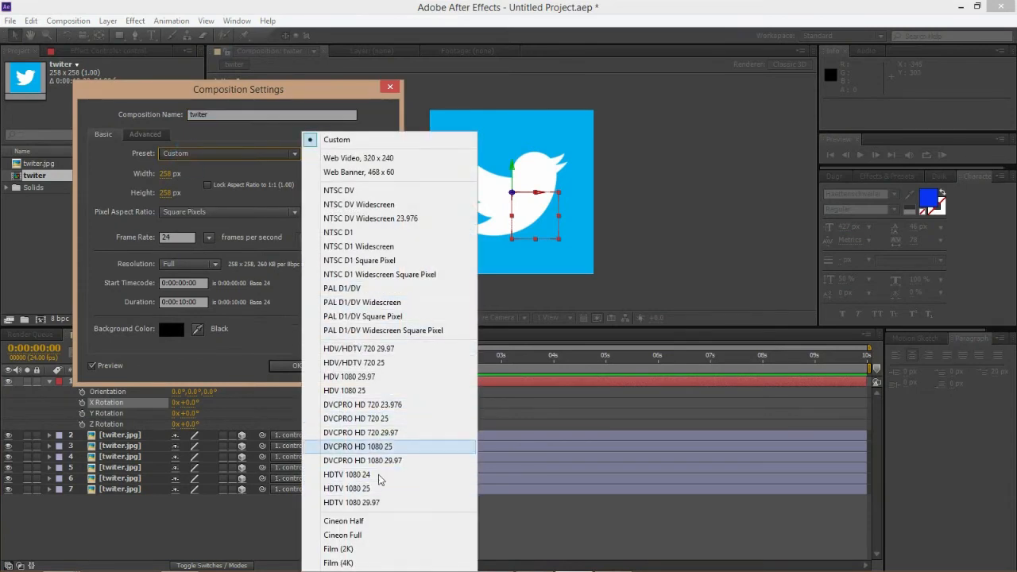
{"action": "left_click", "coordinate": [347, 474]}
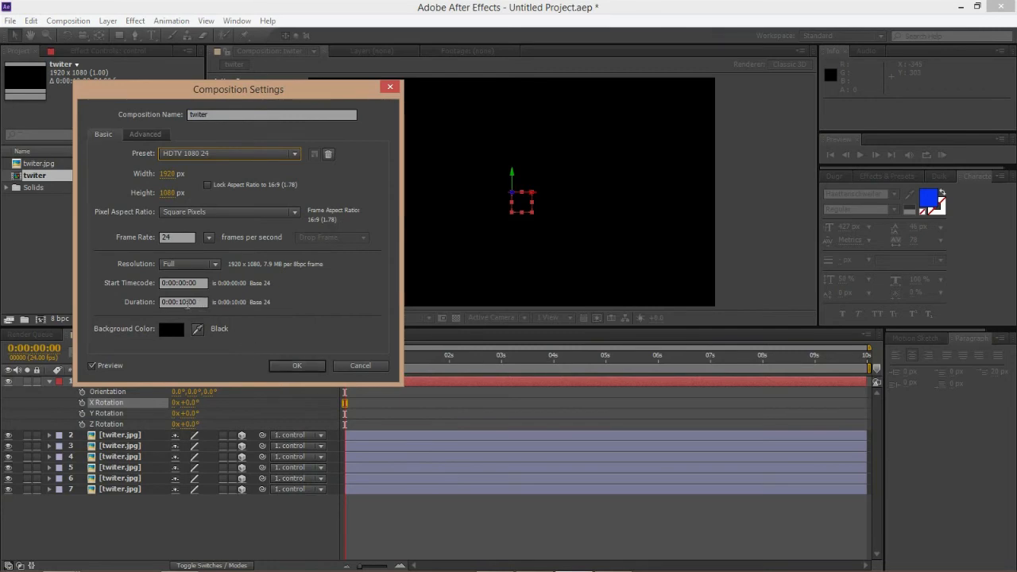
{"action": "left_click", "coordinate": [296, 365]}
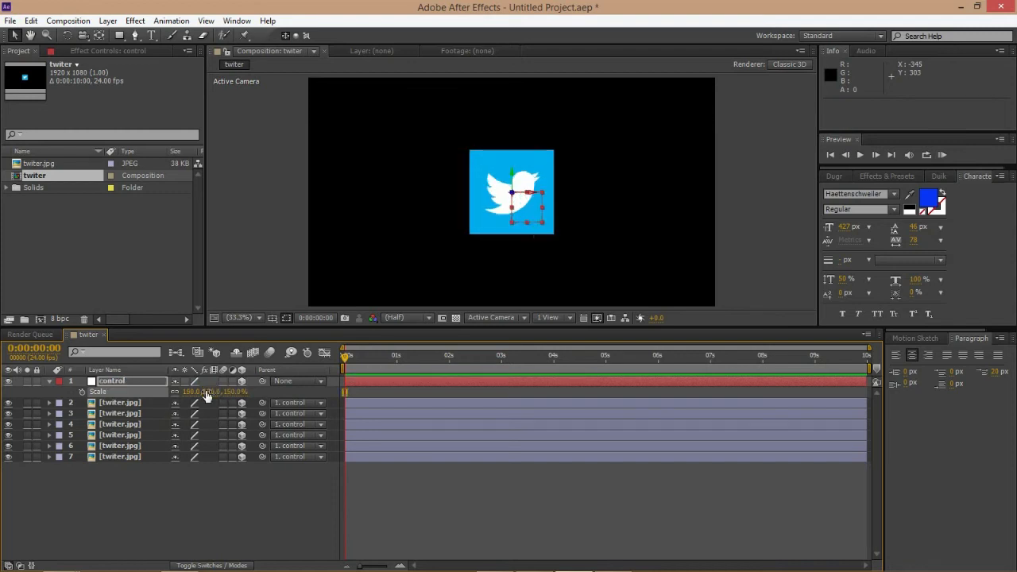
- Scale the control null to 150% and scrub its Y Rotation to test the spin
{"action": "left_click", "coordinate": [111, 381]}
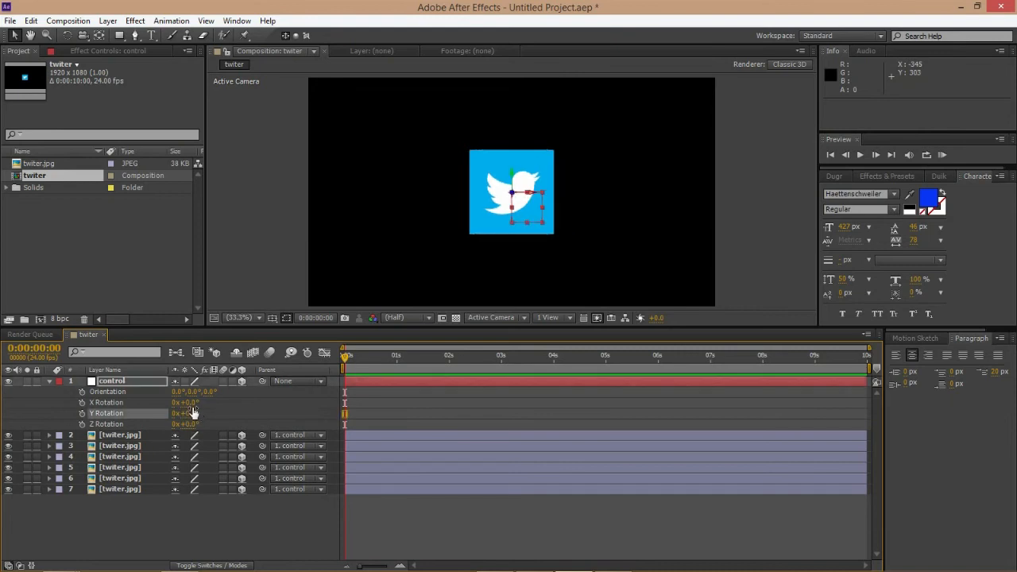
{"action": "left_click_drag", "start_coordinate": [195, 402], "coordinate": [210, 405]}
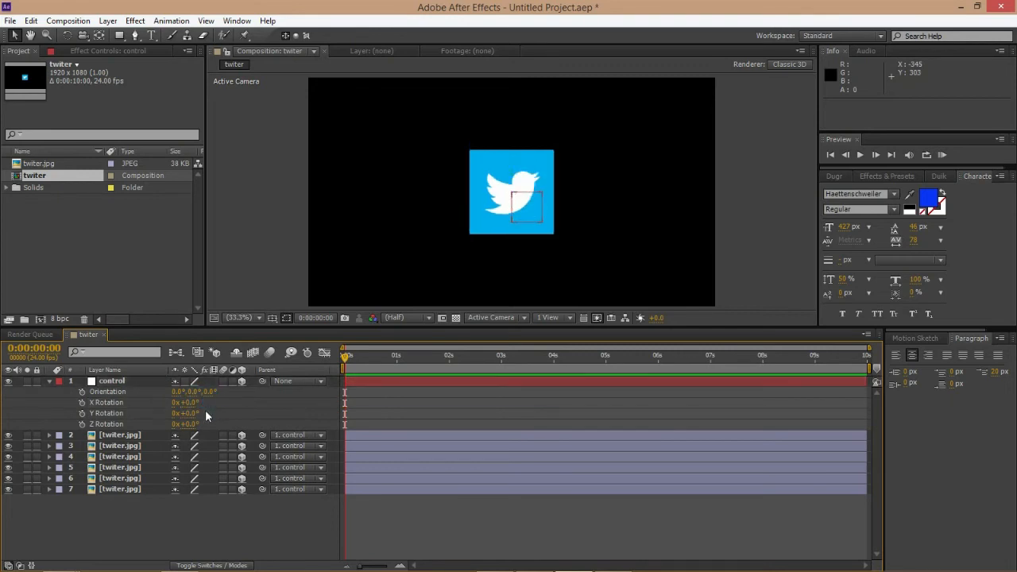
{"action": "mouse_move", "coordinate": [130, 416]}
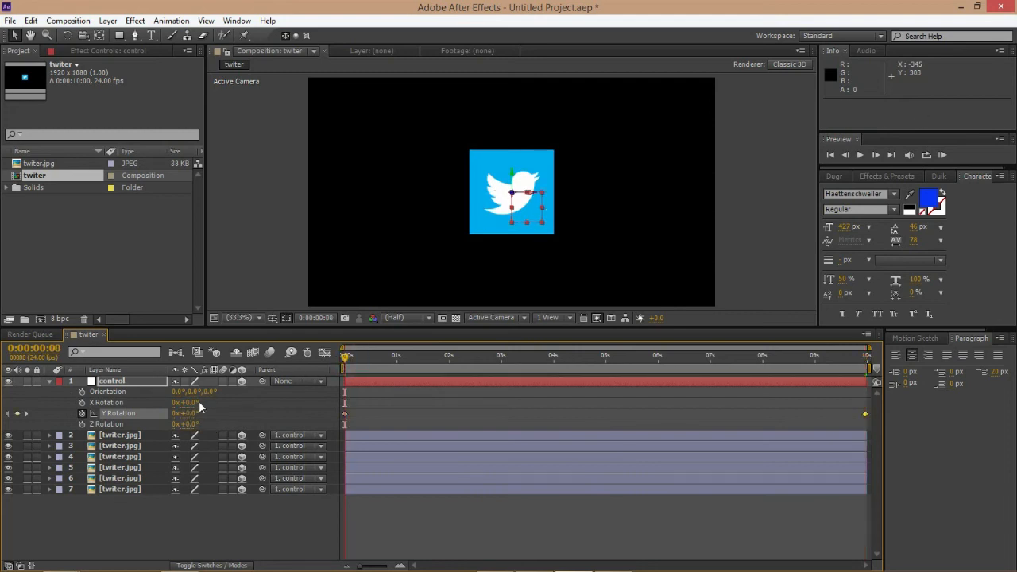
- Tilt the control null to 20° X Rotation and preview the Y-axis spin animation
{"action": "double_click", "coordinate": [188, 402]}
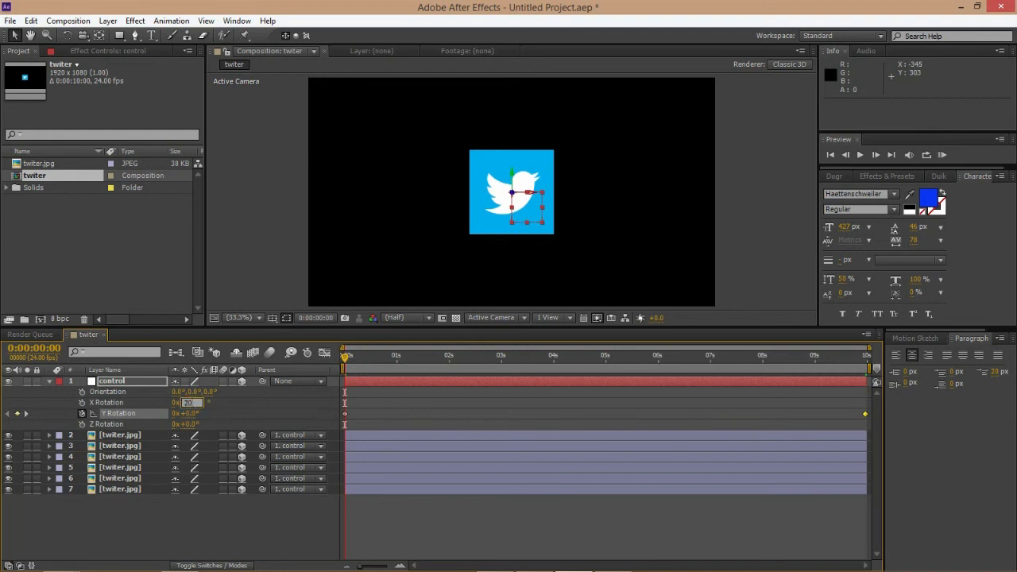
{"action": "type", "text": "20"}
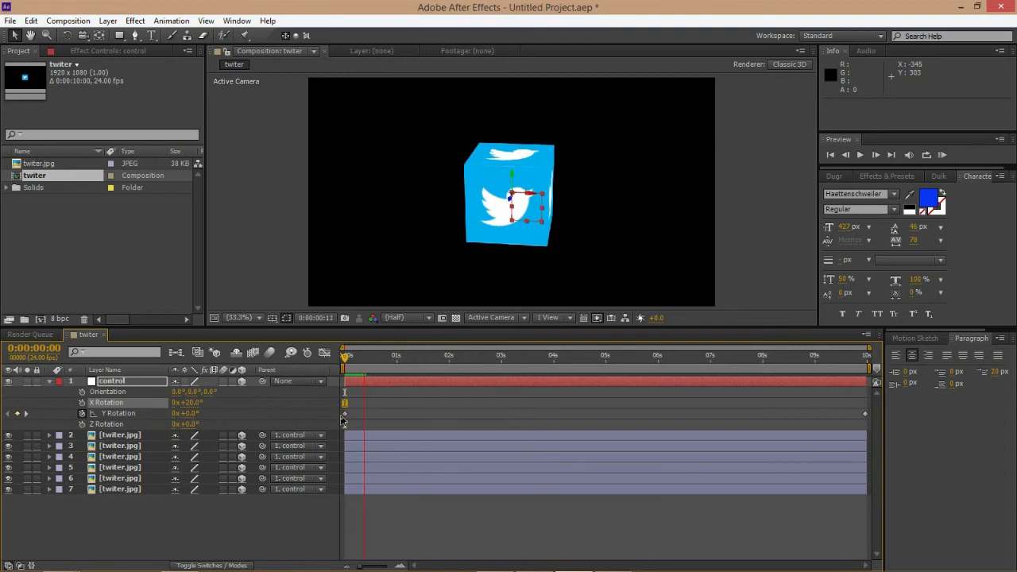
{"action": "left_click", "coordinate": [876, 155]}
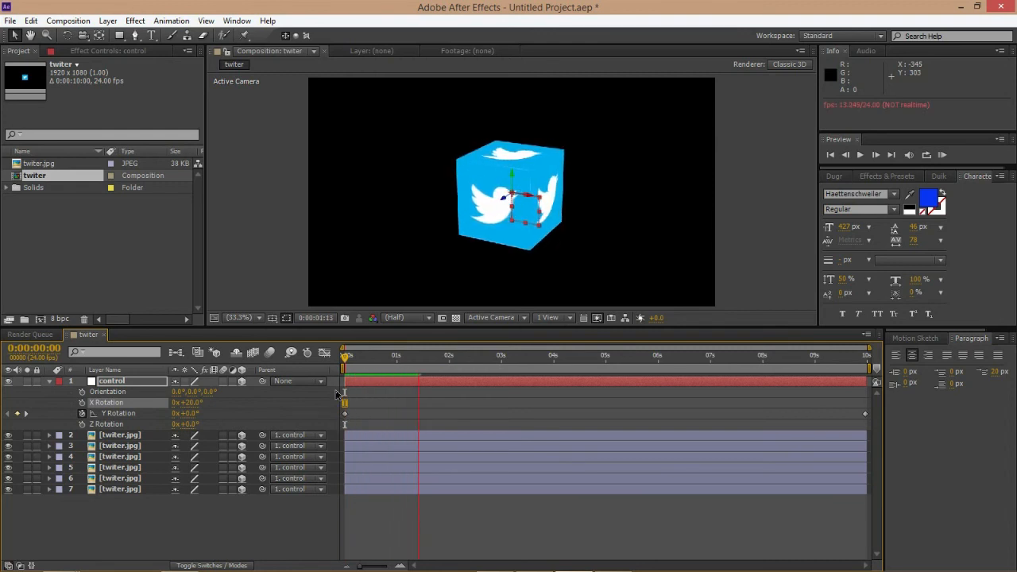
{"action": "left_click", "coordinate": [471, 355]}
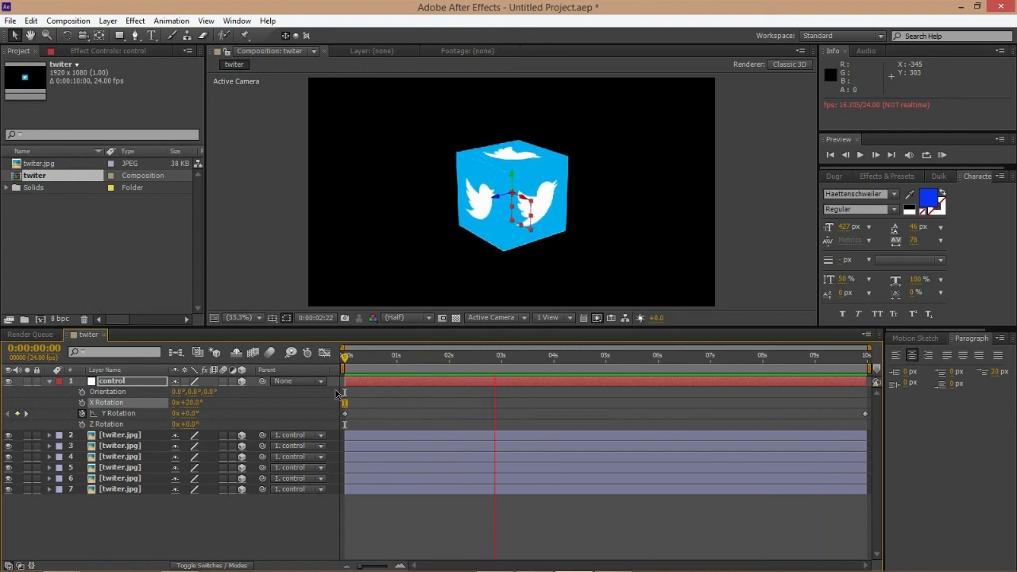
{"action": "left_click", "coordinate": [552, 355]}
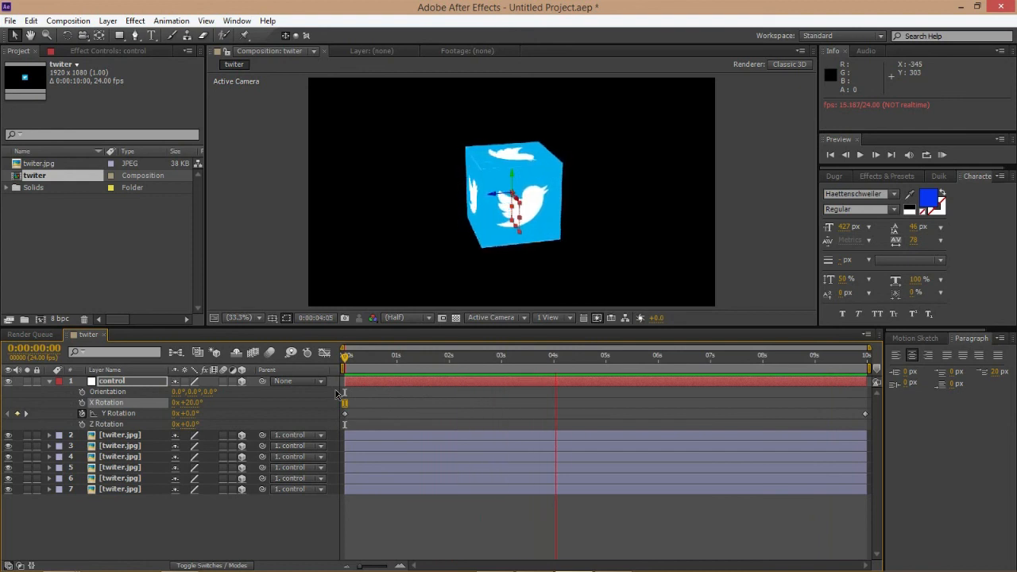